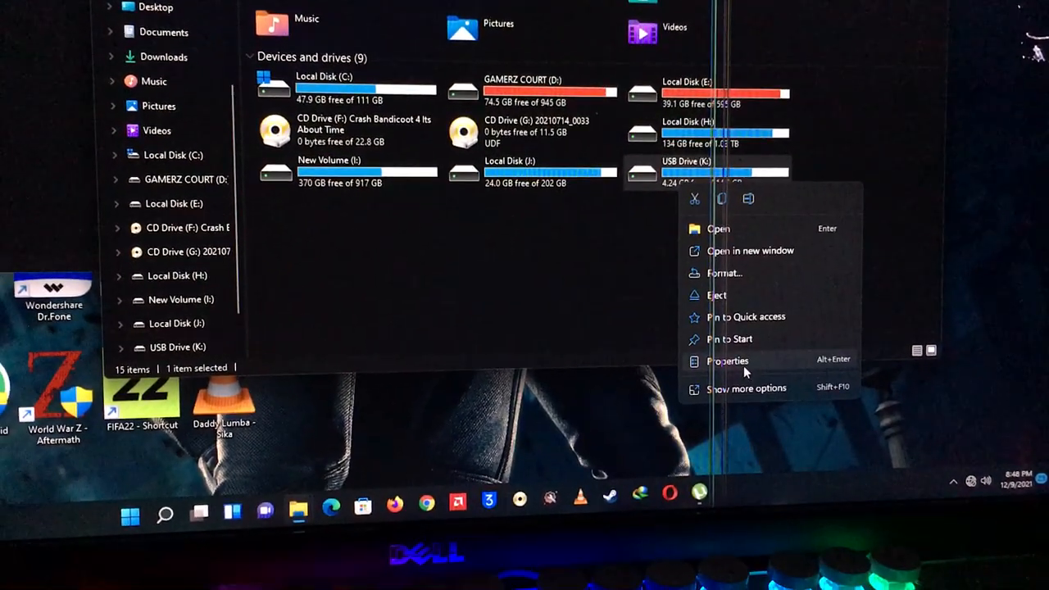
# Step: Show the Hardware device list in USB Drive (K:) Properties
pyautogui.click(728, 361)
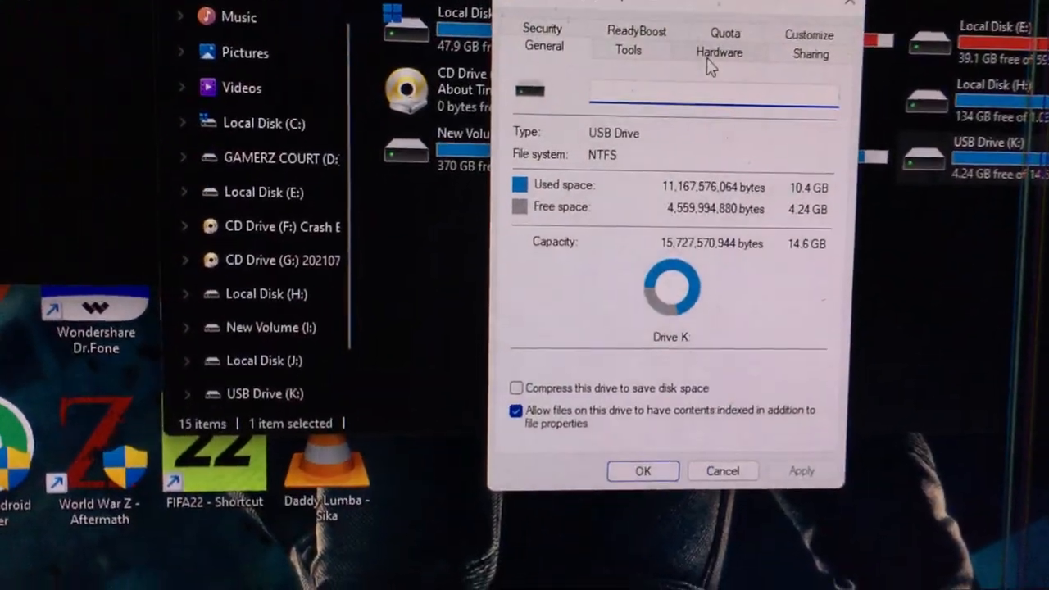
pyautogui.click(718, 51)
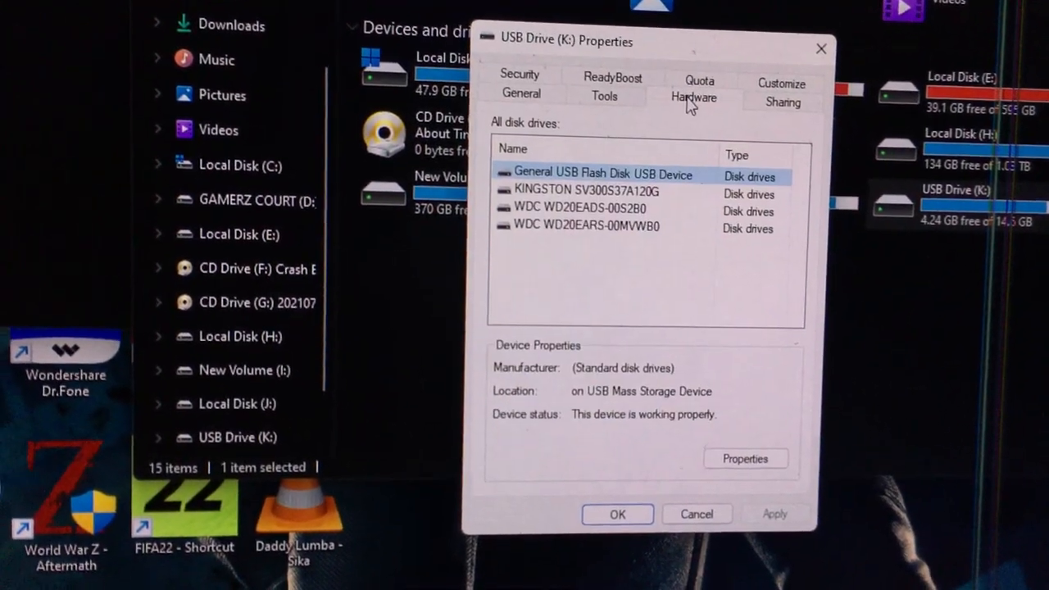
# Step: Choose Better performance as the General USB Flash Disk's removal policy and confirm
pyautogui.click(745, 458)
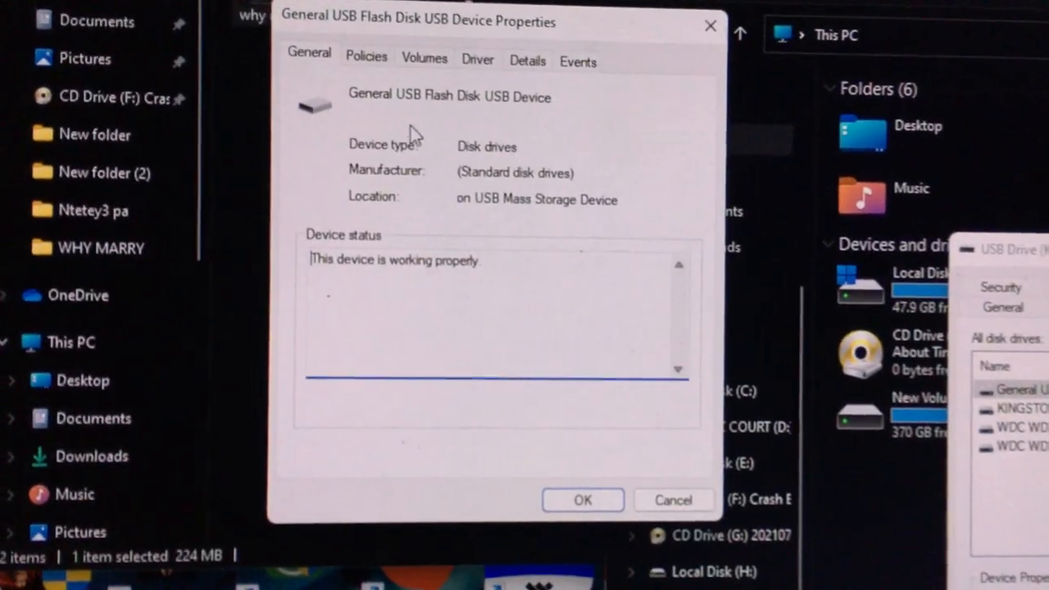
pyautogui.click(365, 56)
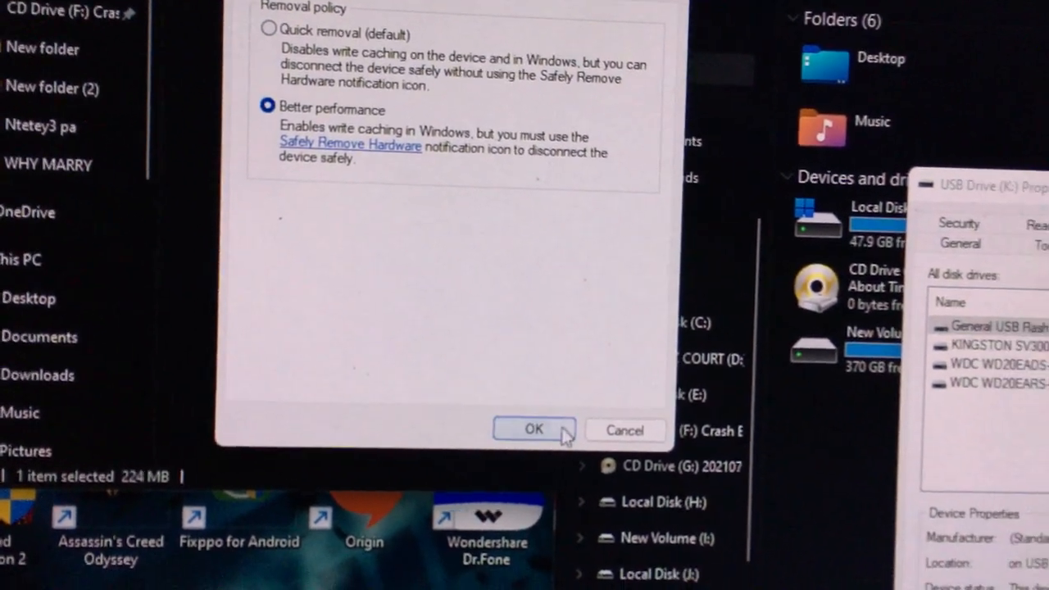
pyautogui.click(534, 429)
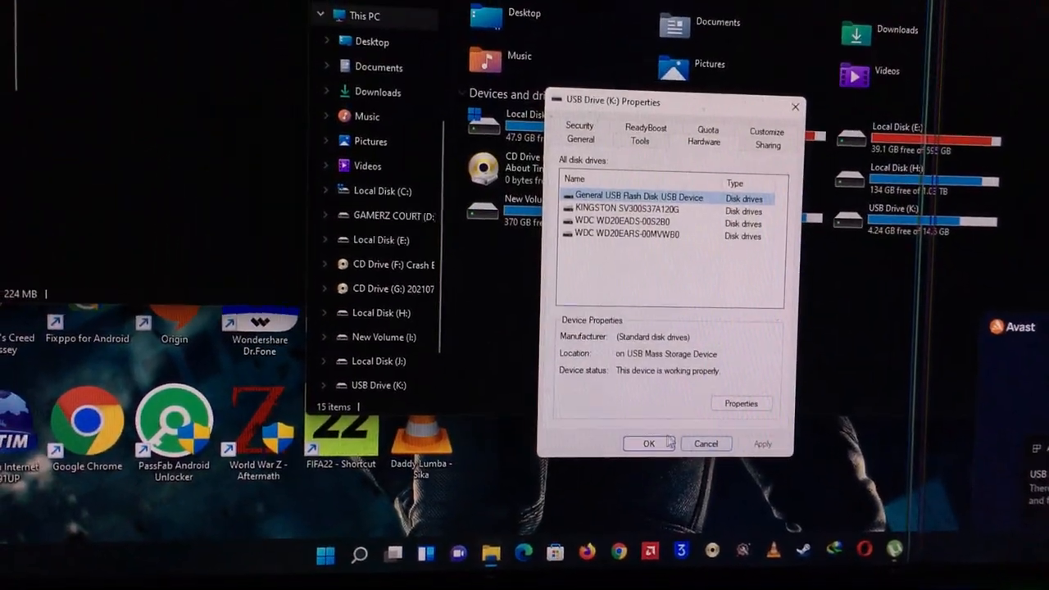
# Step: Dismiss the drive Properties and play the why marry 1_xvid MKV from the USB drive
pyautogui.click(649, 443)
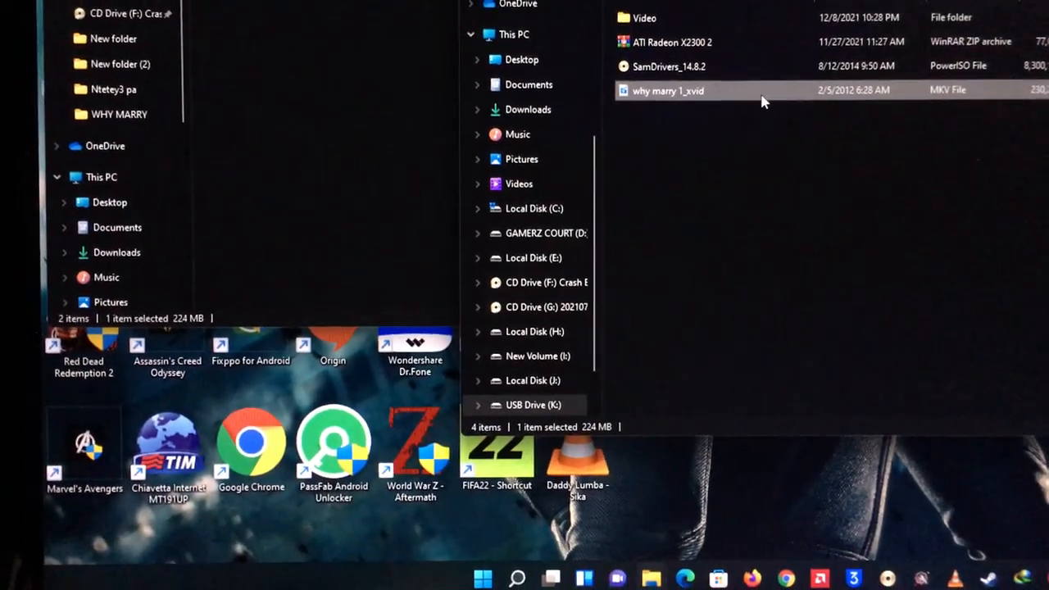
pyautogui.doubleClick(667, 90)
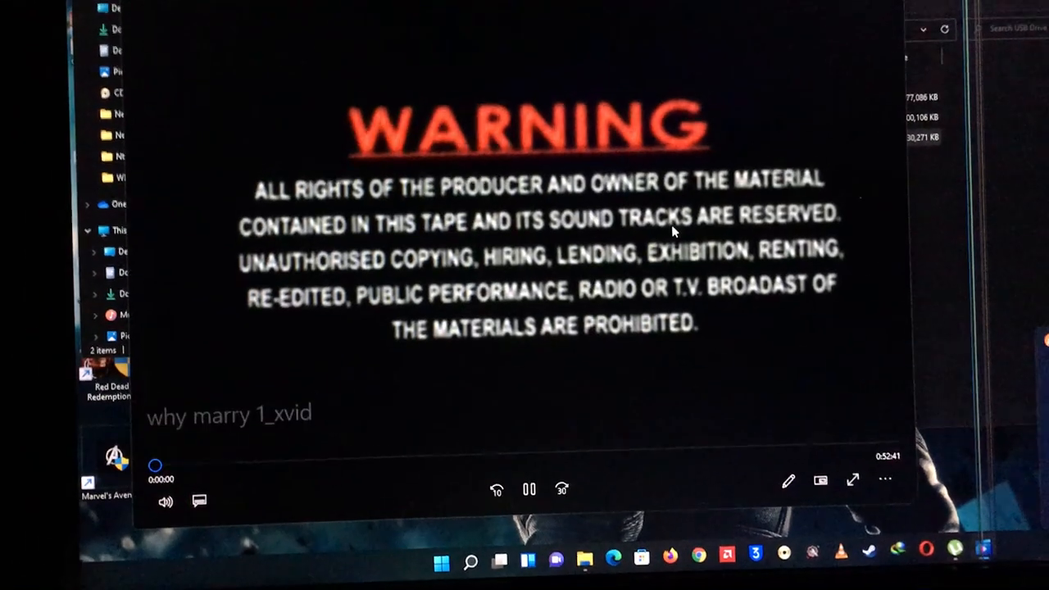